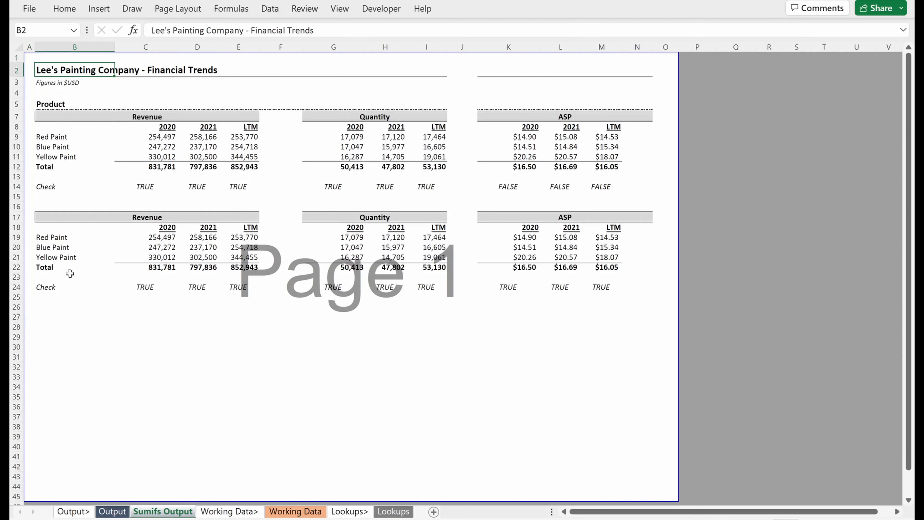
Paste the Revenue range address as text in C30 and wrap C28's SUMIFS sum range in INDIRECT(C30)
click(145, 293)
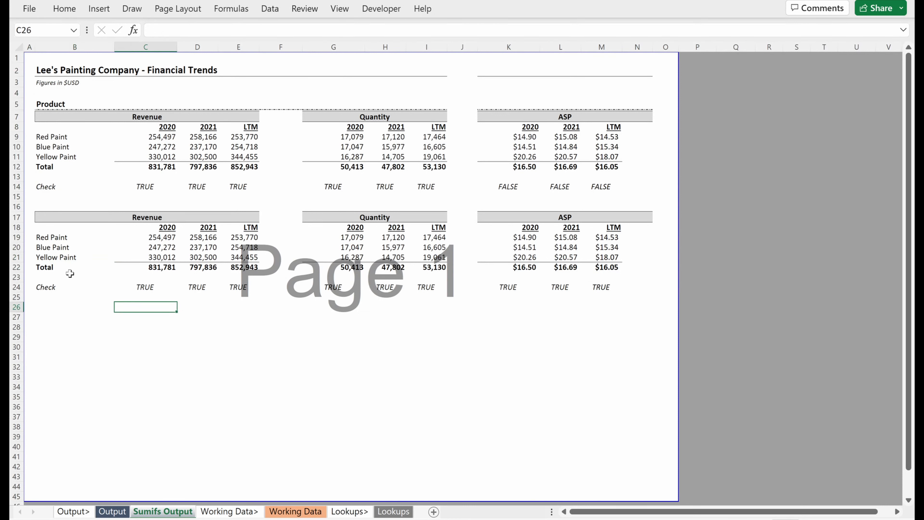
text(=ind)
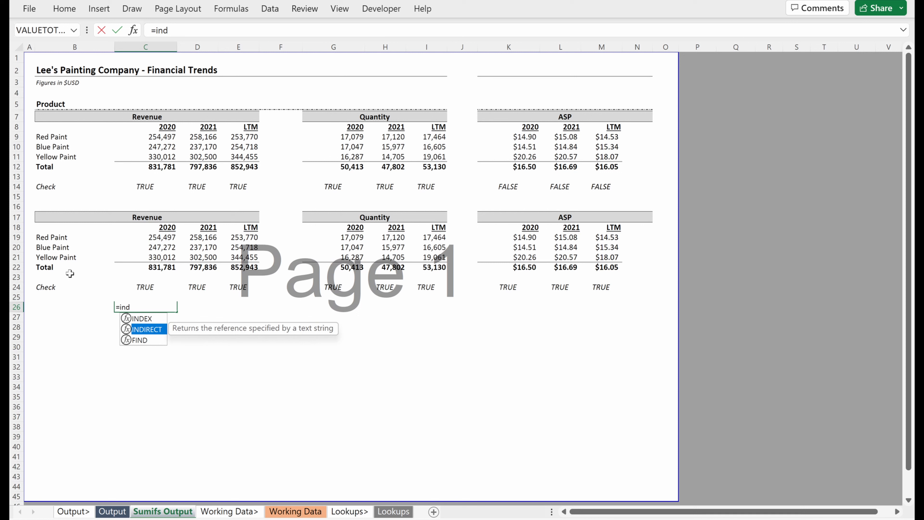
key(Escape)
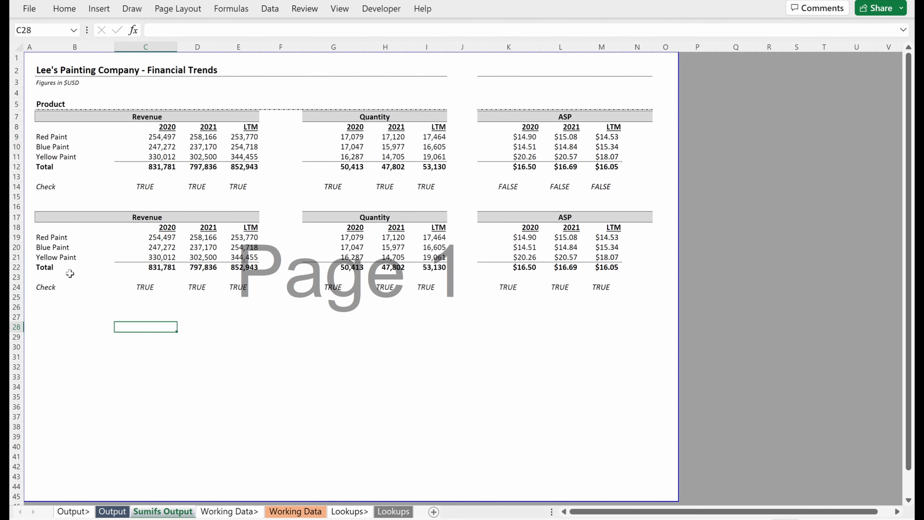
key(ctrl+v)
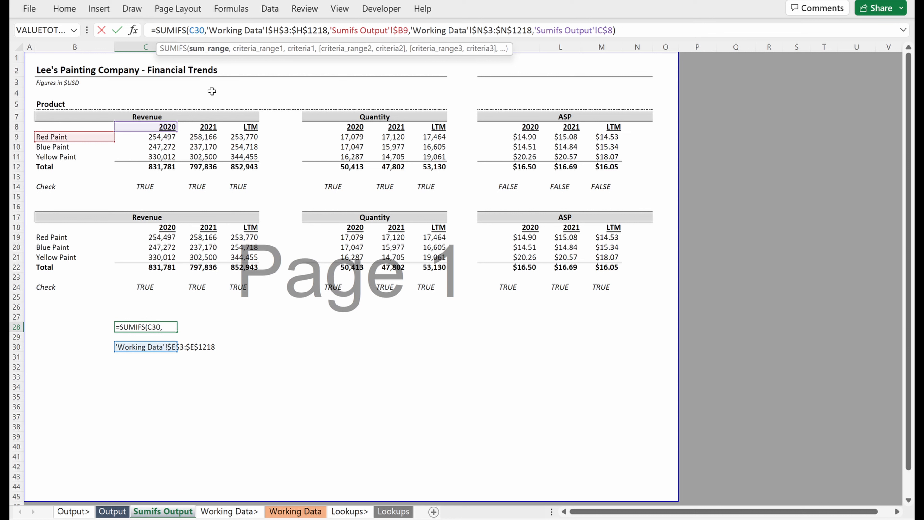
text(ind)
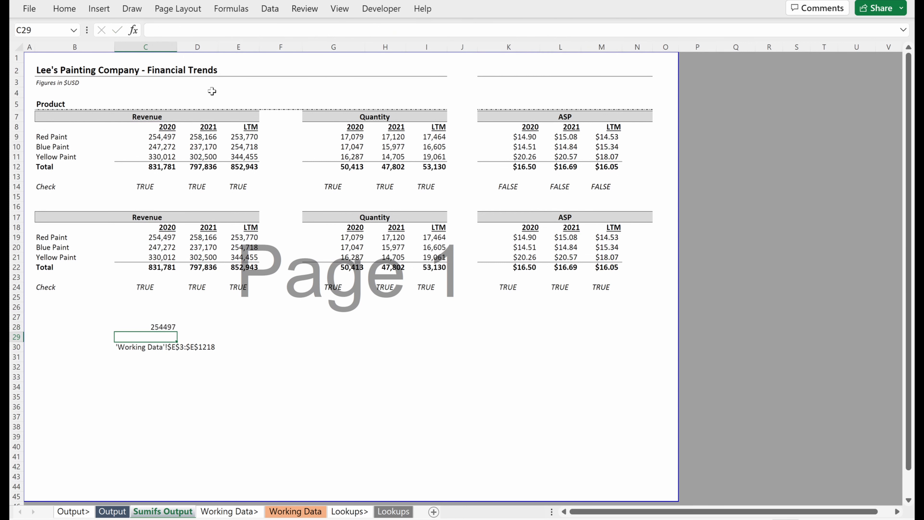
text(=)
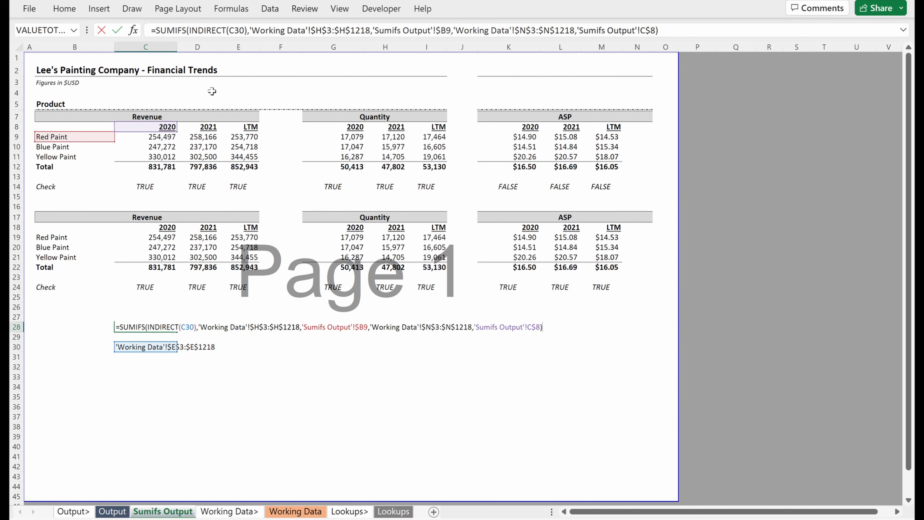
Evaluate the formula step by step to confirm it returns 254,497, then clear C28:C30
key(Enter)
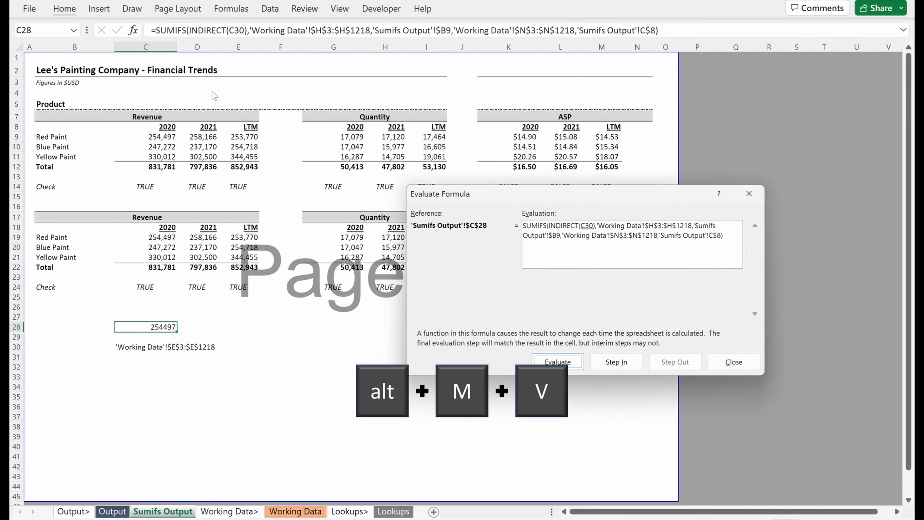
click(557, 361)
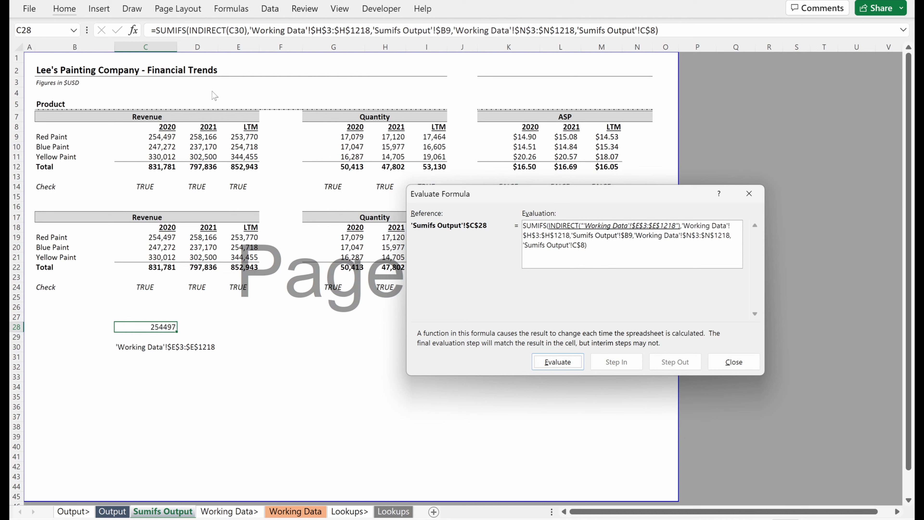
click(556, 361)
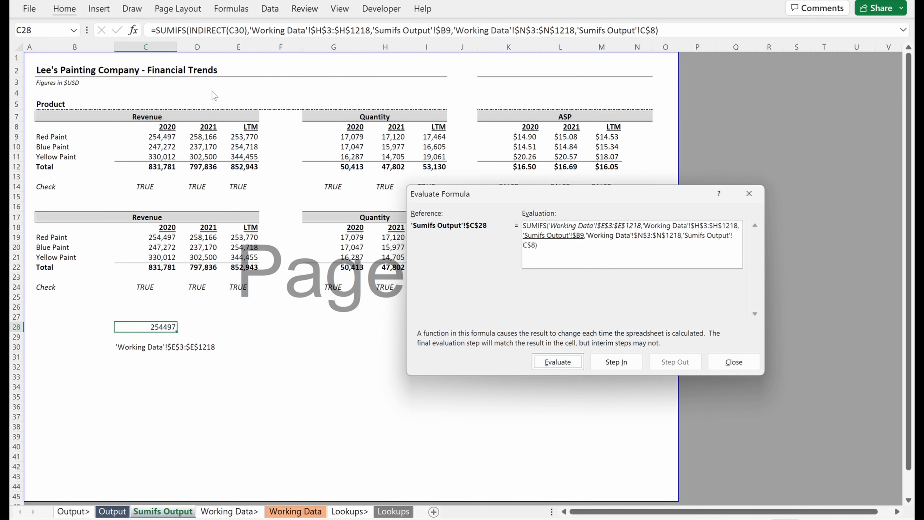
click(557, 361)
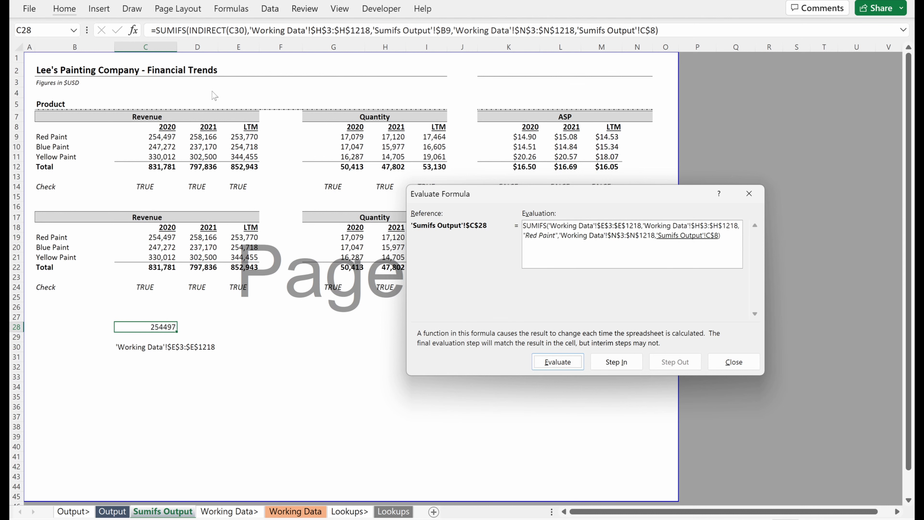
click(734, 361)
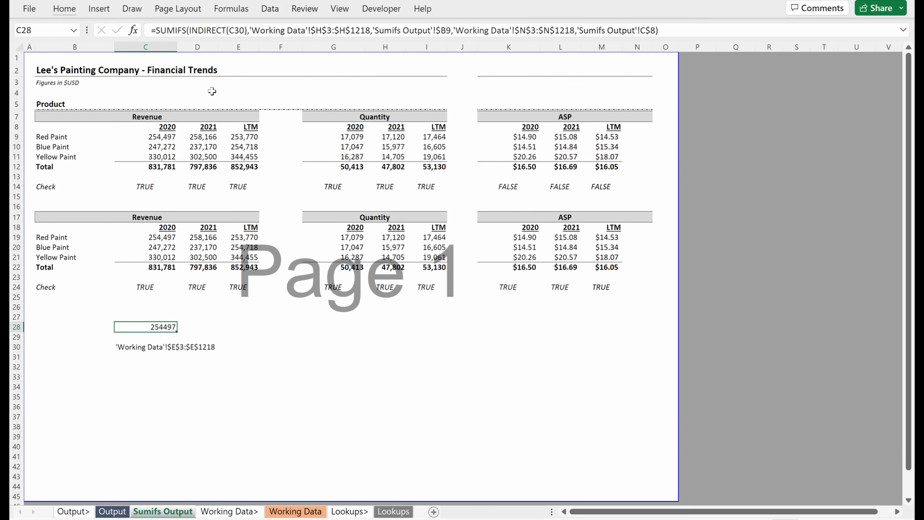
key(Delete)
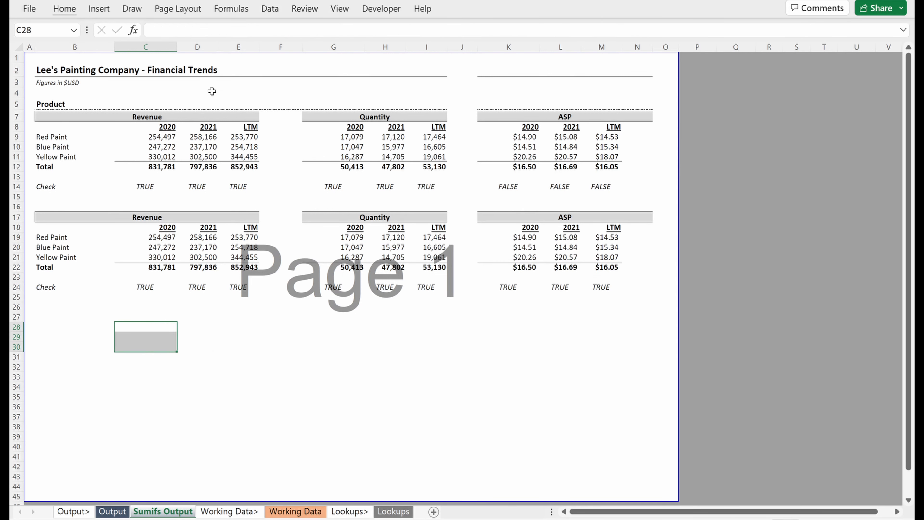
Copy rows 17-24 and paste them at row 26 as a third Revenue, Quantity and ASP block
click(29, 228)
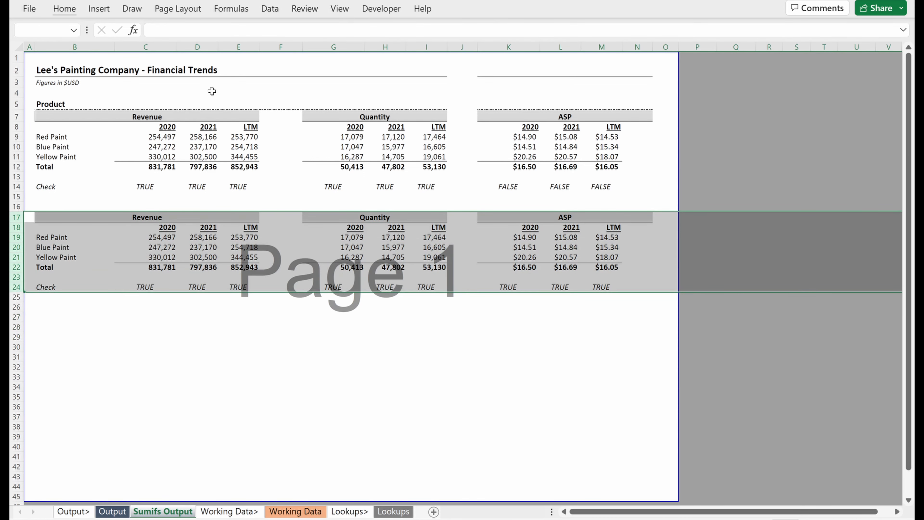
click(29, 316)
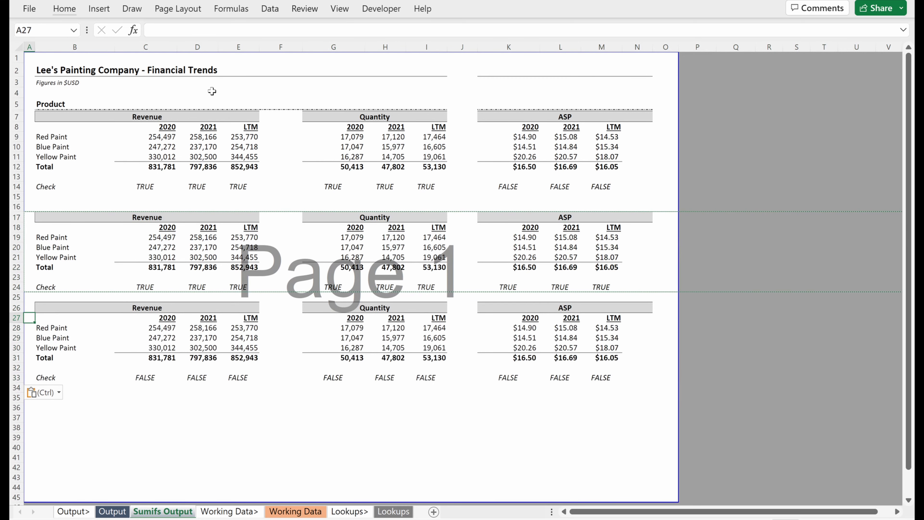
click(145, 328)
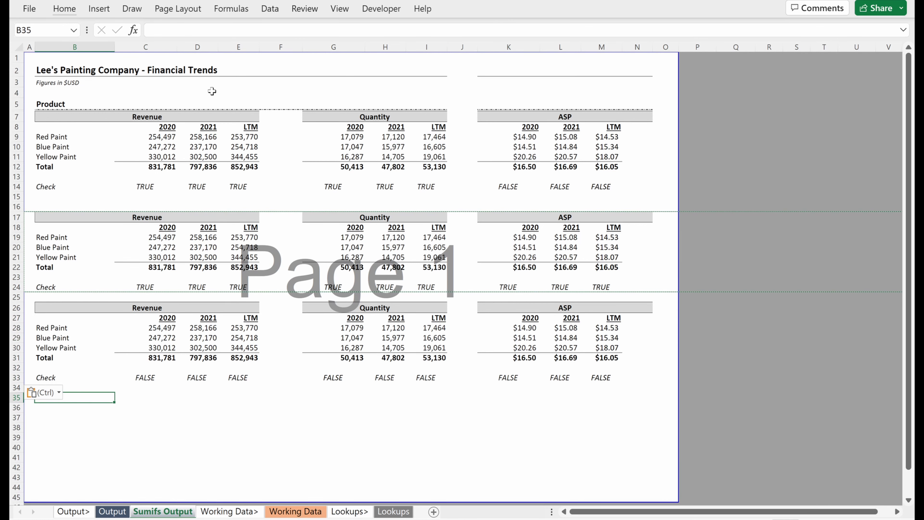
Label B35:B37 Sum Range, Criteria Range 1 and 2, and enter Revenue in C35
text(S)
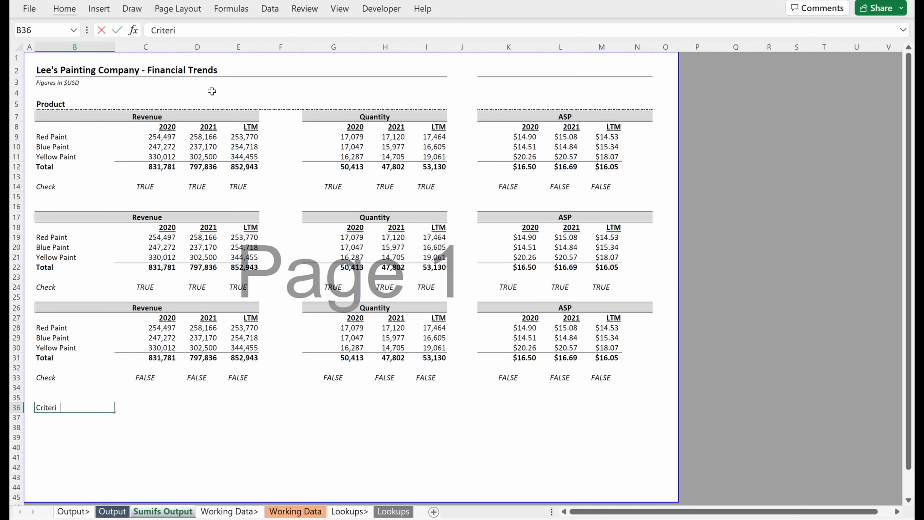
text(Criteria Range 1)
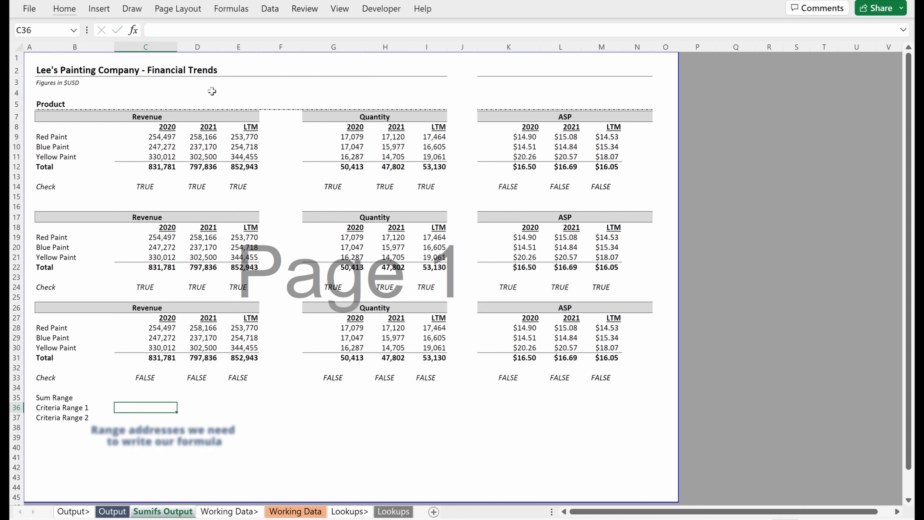
click(145, 396)
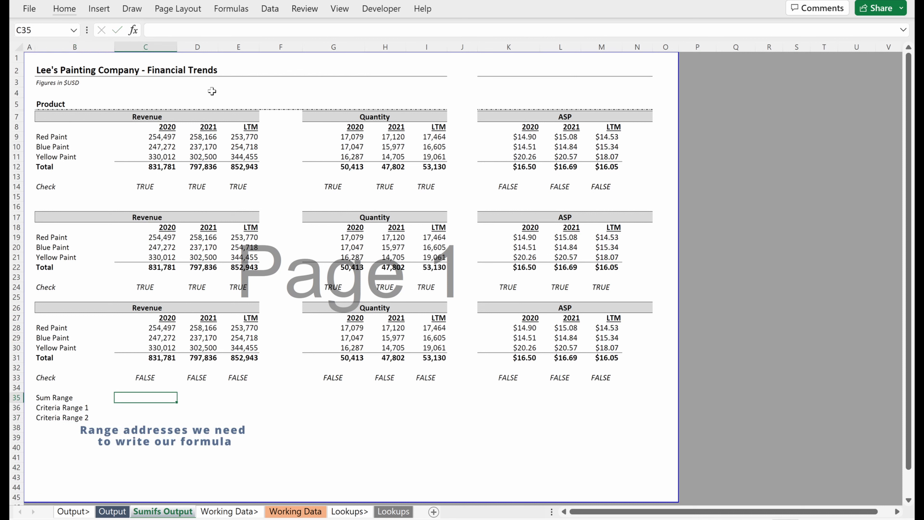
text(Reven)
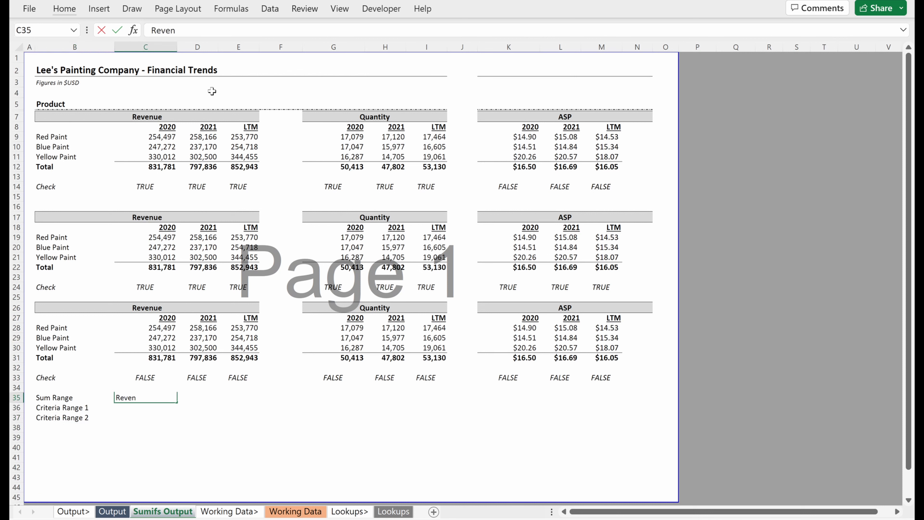
key(enter)
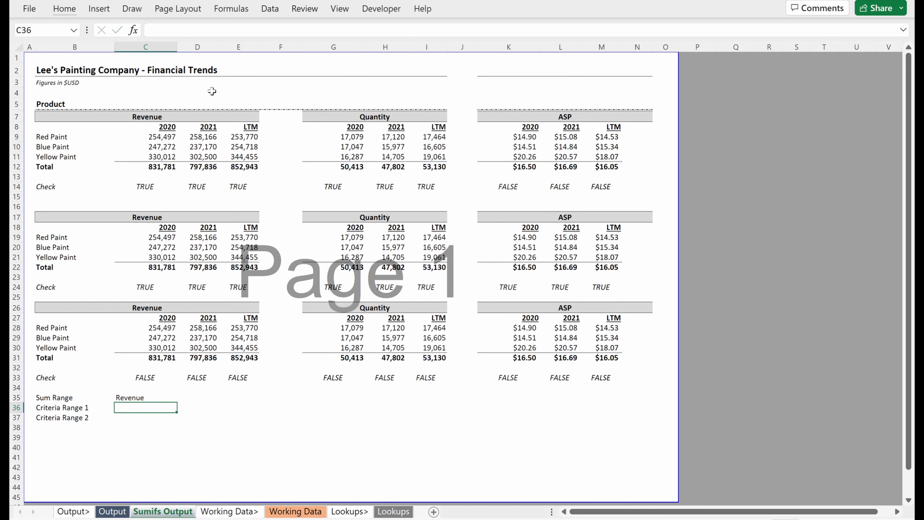
Enter Paint_Color in C36 and bring up the defined range names list
text(Paint_Color)
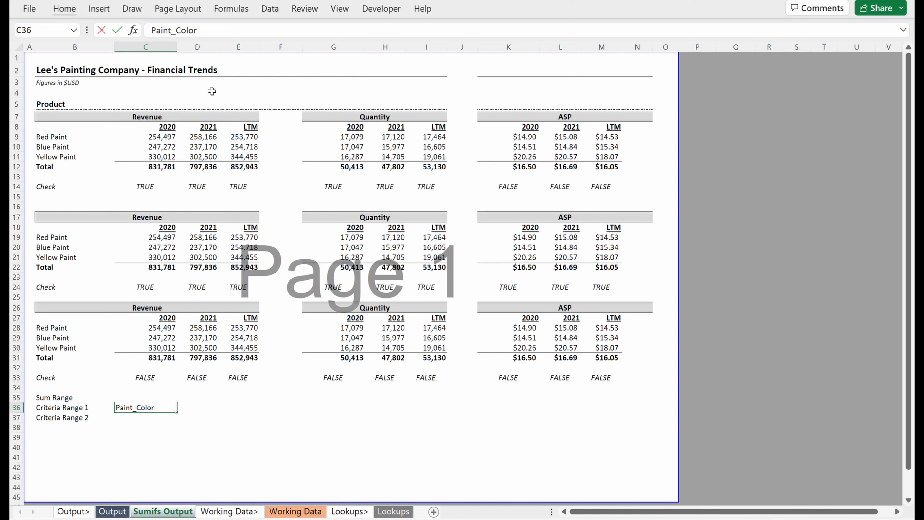
text(Revenue)
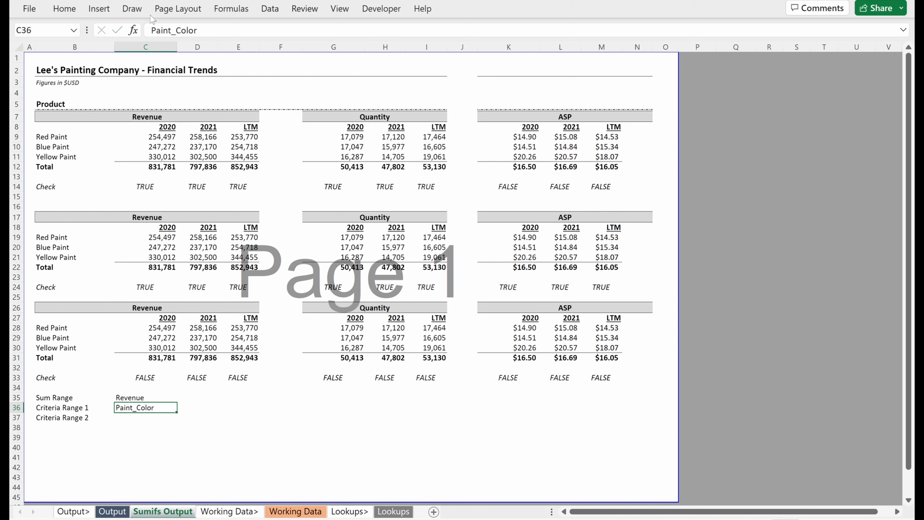
click(231, 8)
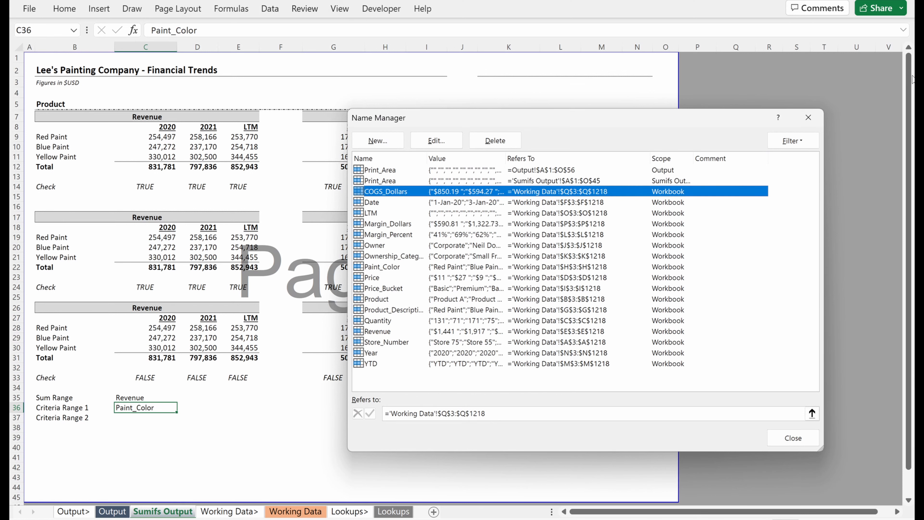
click(792, 438)
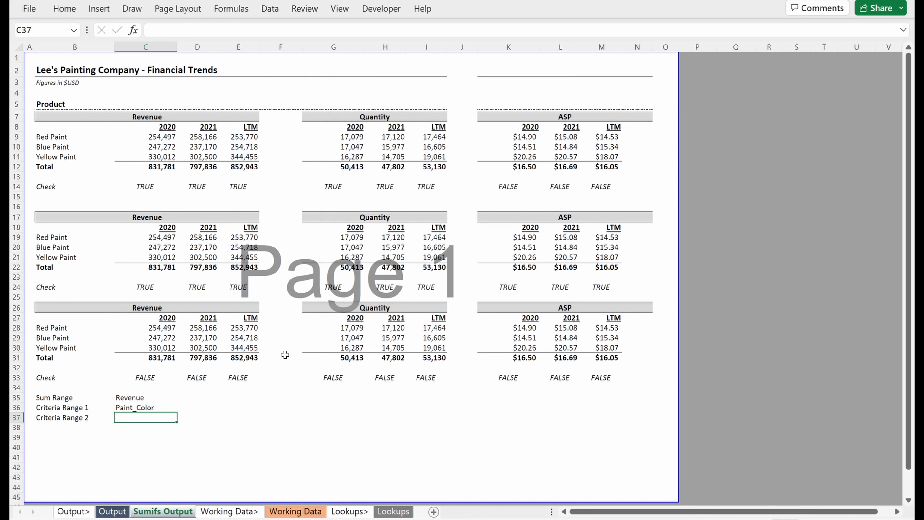
Enter Year in C37 and start C28's SUMIFS with INDIRECT(C$35) as the sum range
text(Year)
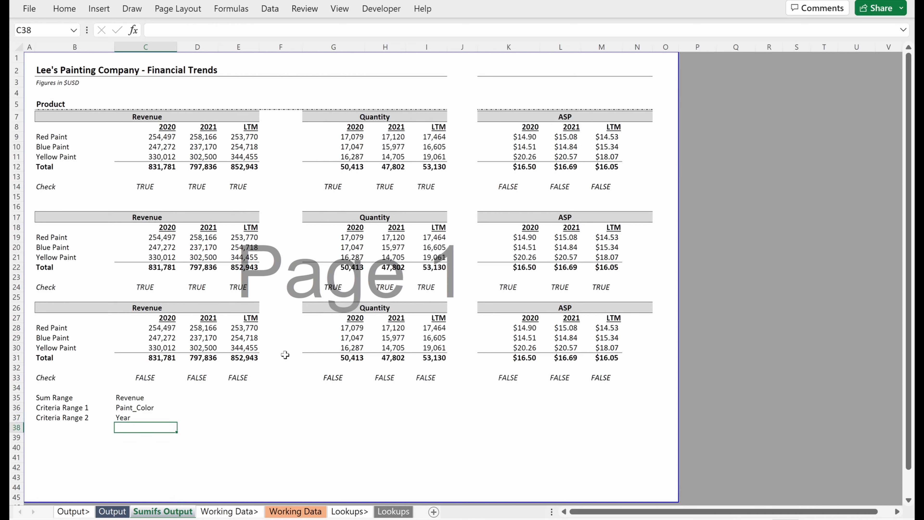
click(146, 328)
text(=)
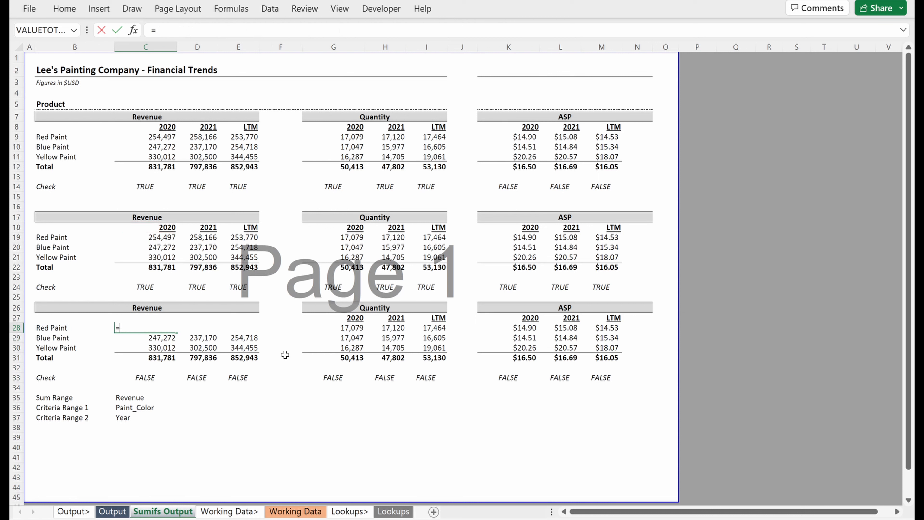
text(SUMIFS(indi)
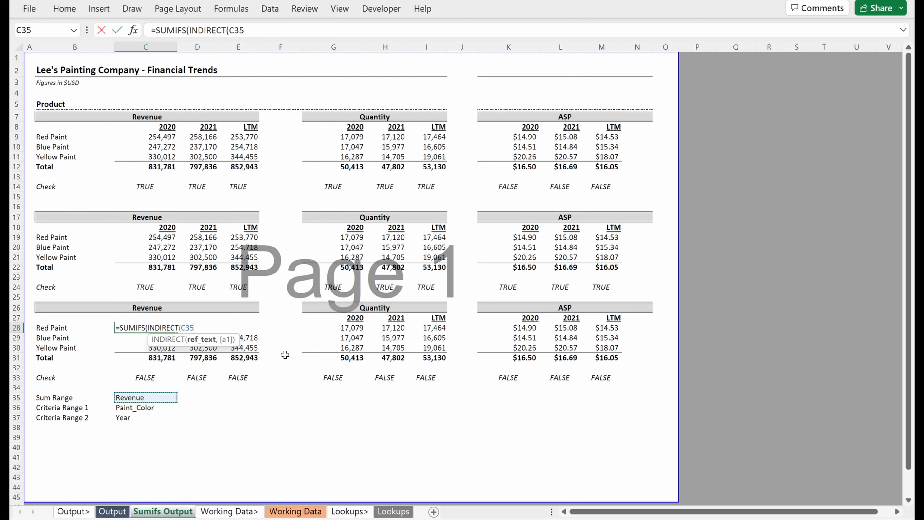
key(f4)
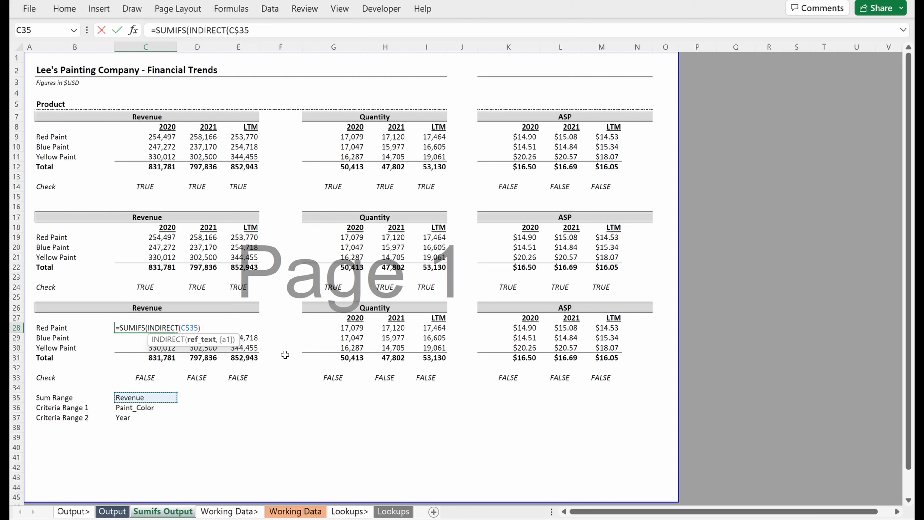
text(,n)
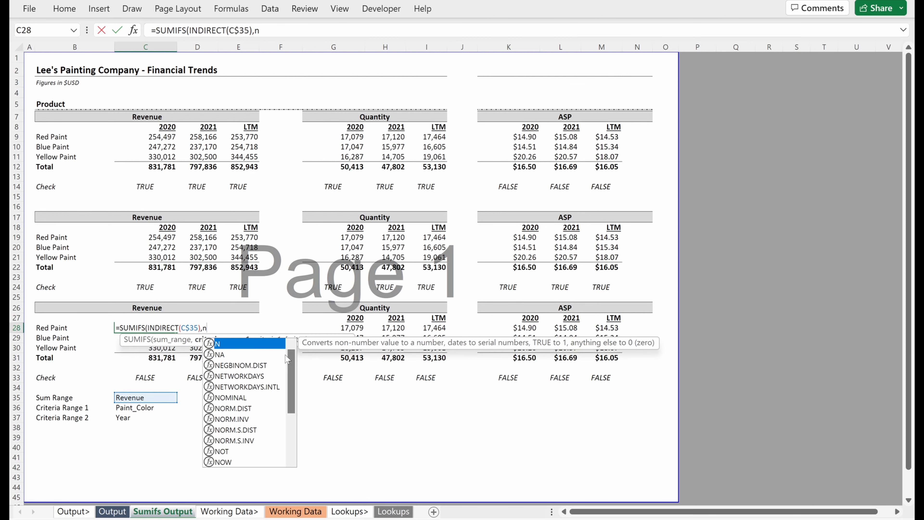
text(INDIRECT(C33)
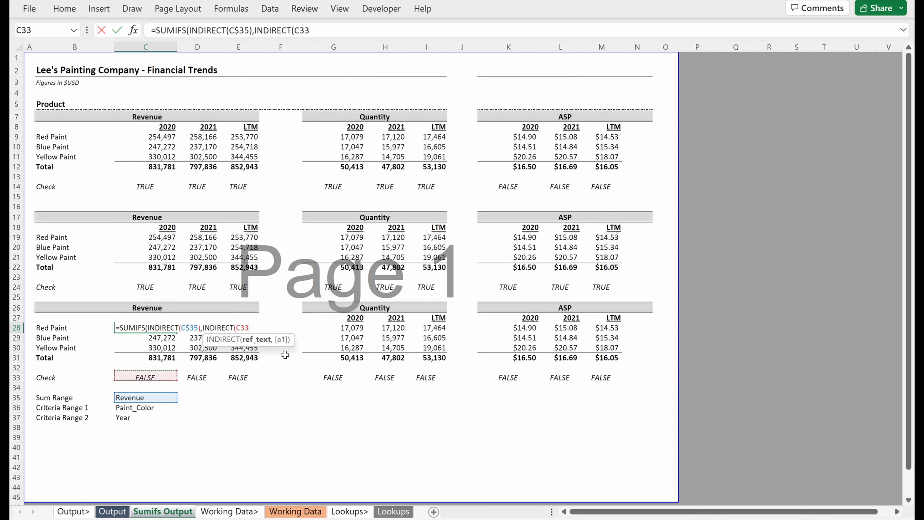
Complete the formula with INDIRECT(C$36),$B28,INDIRECT(C$37),C$27 and enter it across C28:E30
click(145, 407)
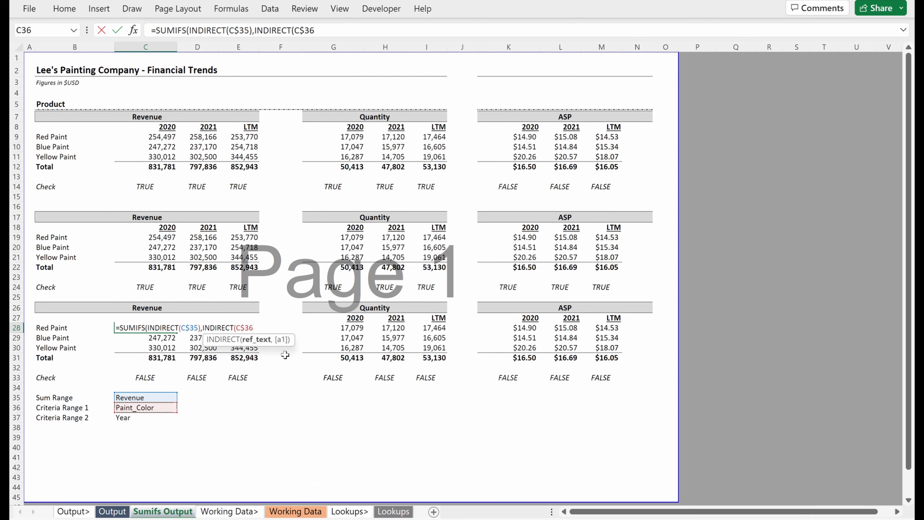
text(),$B28)
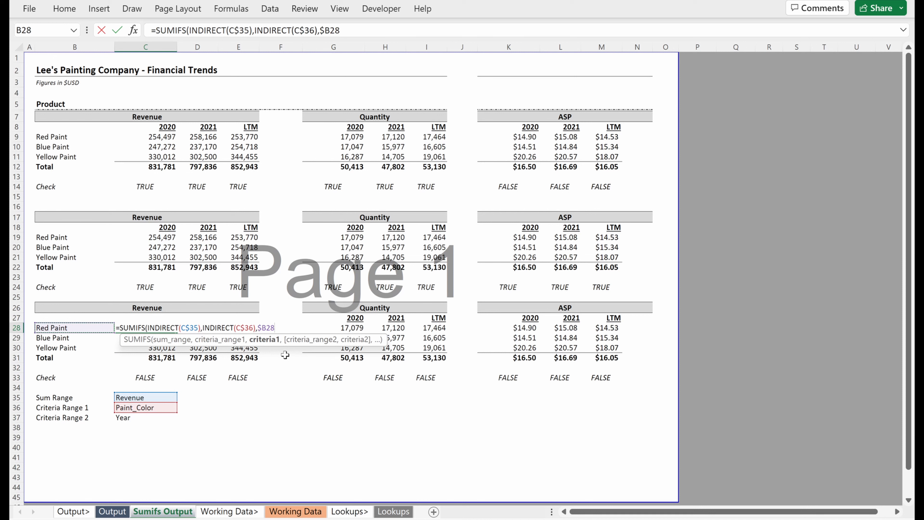
text(,indi)
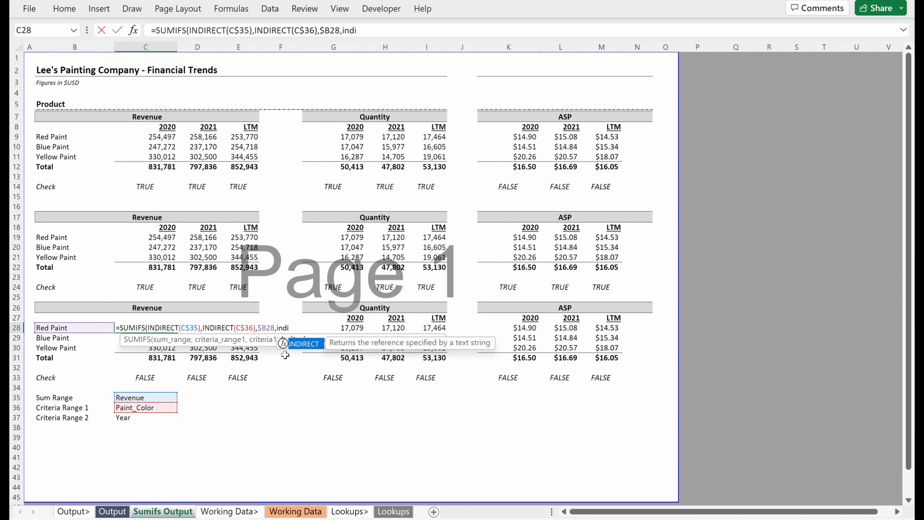
click(146, 417)
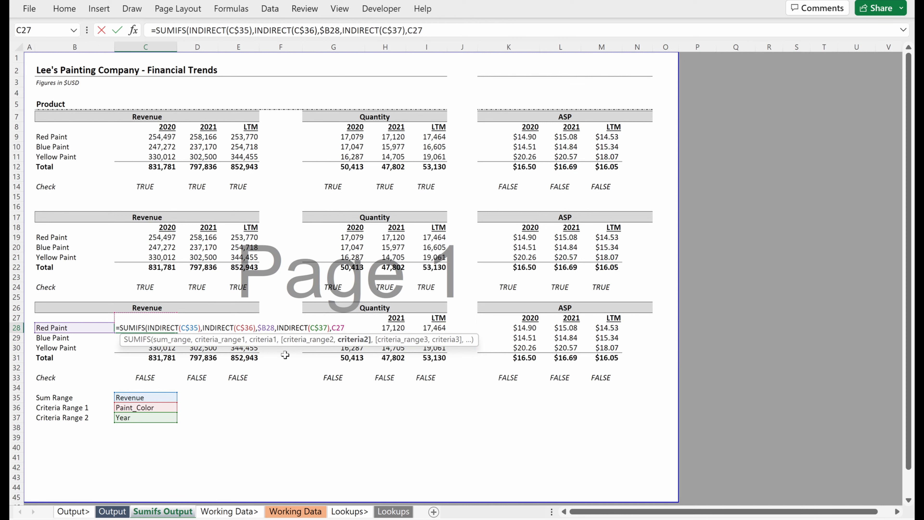
key(f4)
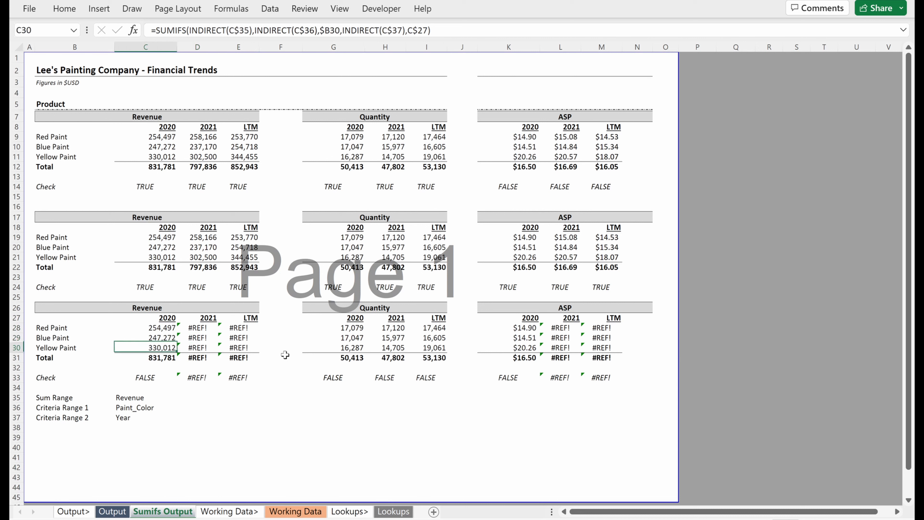
Copy the helper names to D35:E37, set E37 to LTM and correct the row 33 Check formulas
click(145, 378)
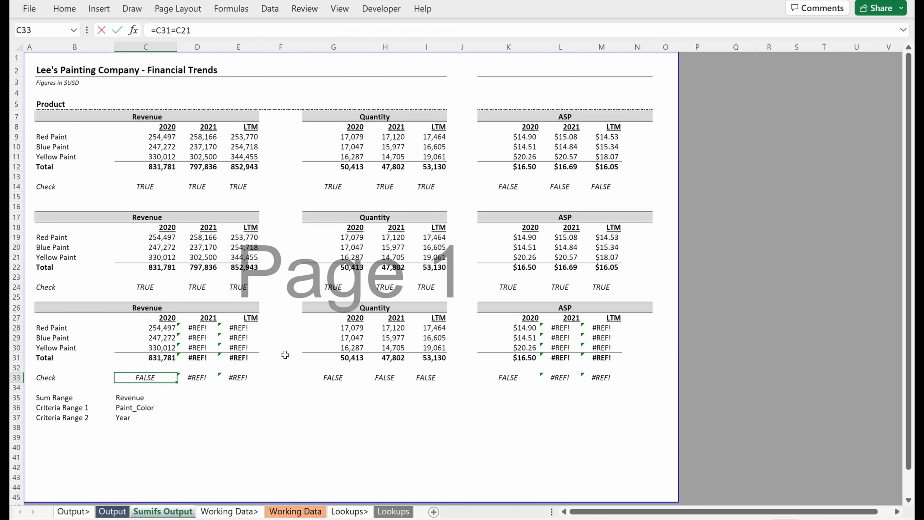
click(167, 237)
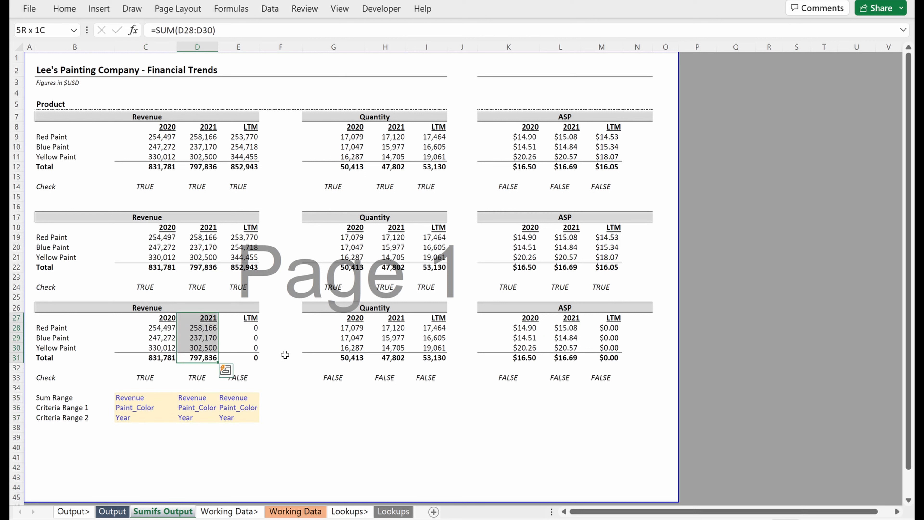
click(238, 328)
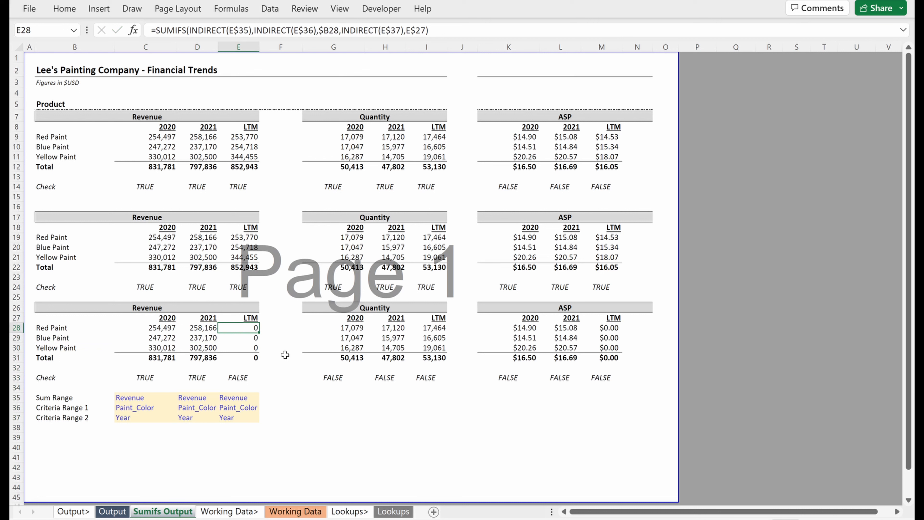
click(238, 358)
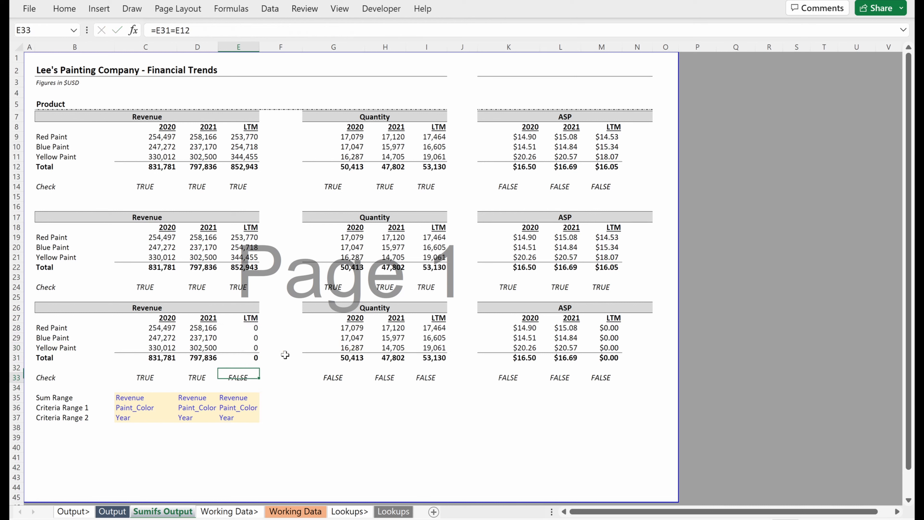
text(LTM)
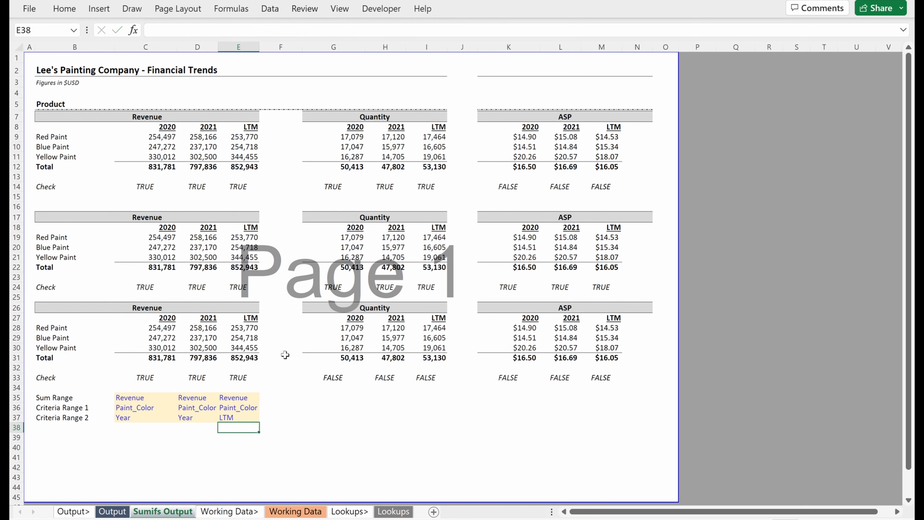
click(239, 347)
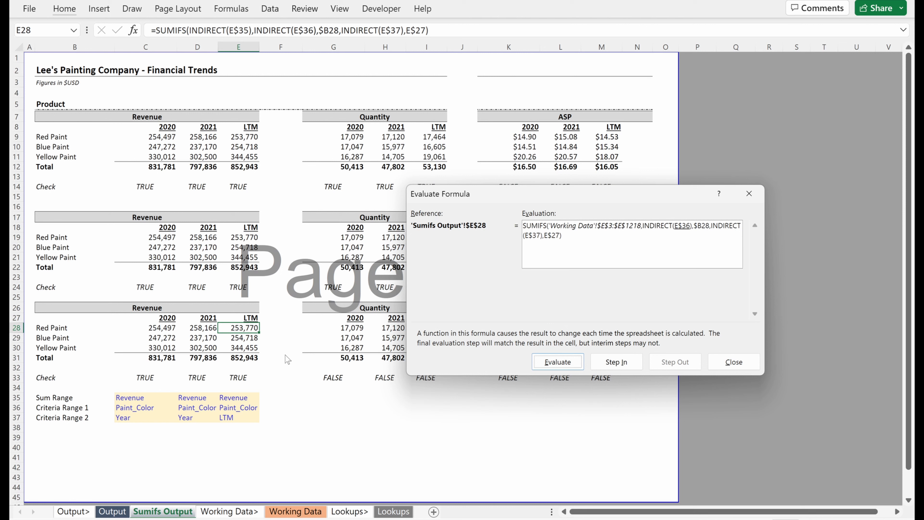
click(556, 362)
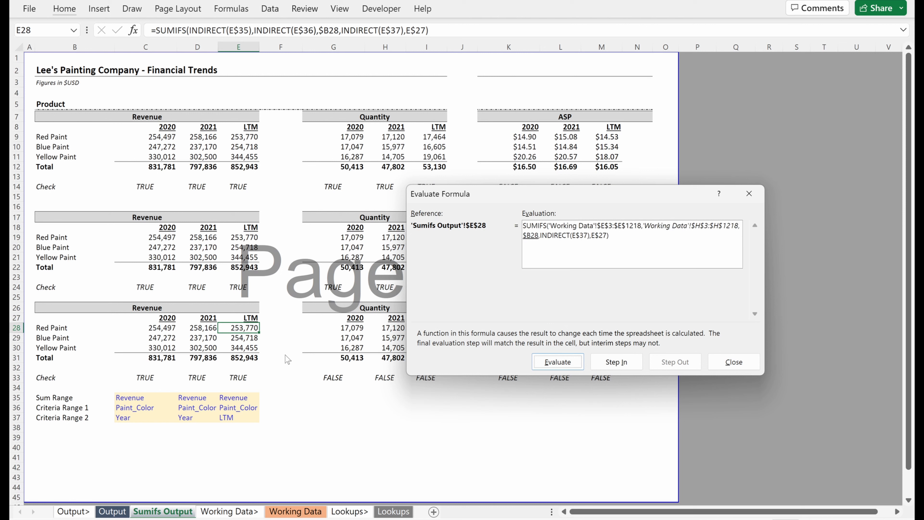
click(557, 362)
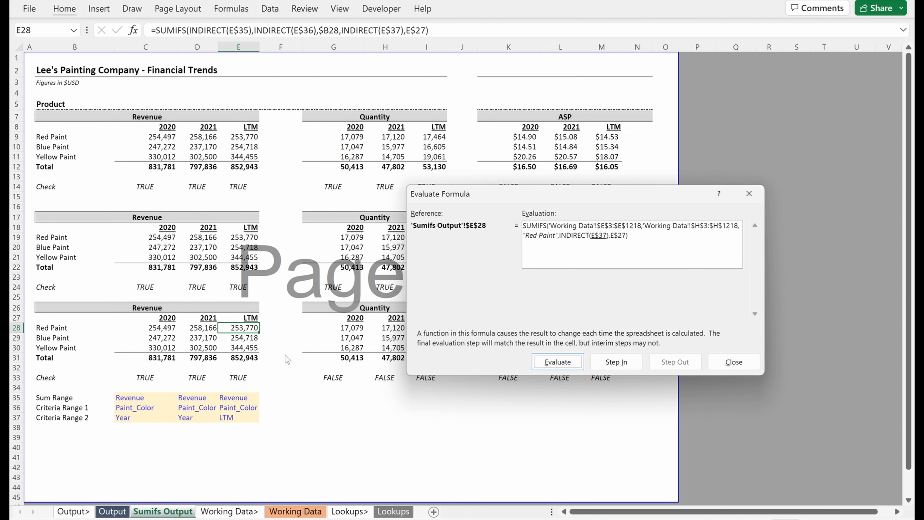
click(557, 362)
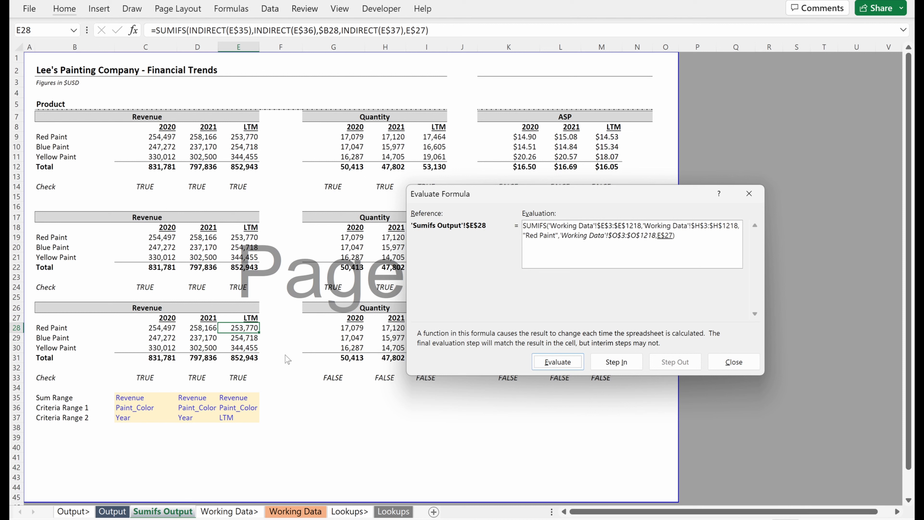
click(556, 362)
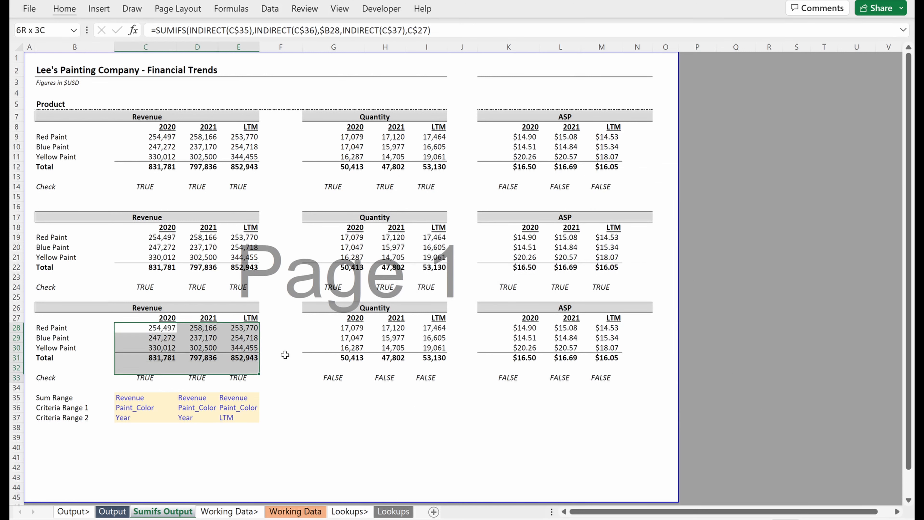
Paste the Revenue formulas at G28, change the sum range names to Quantity and fix the M33 ASP check
click(333, 328)
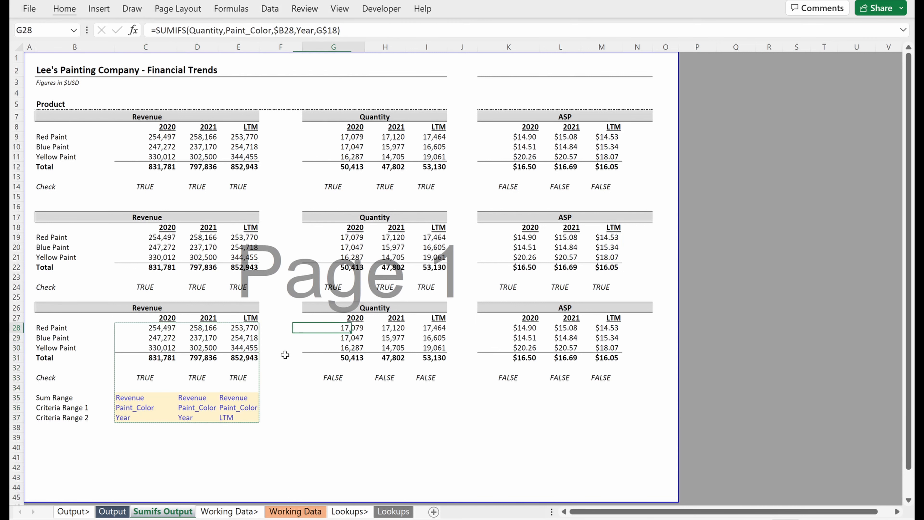
key(ctrl+v)
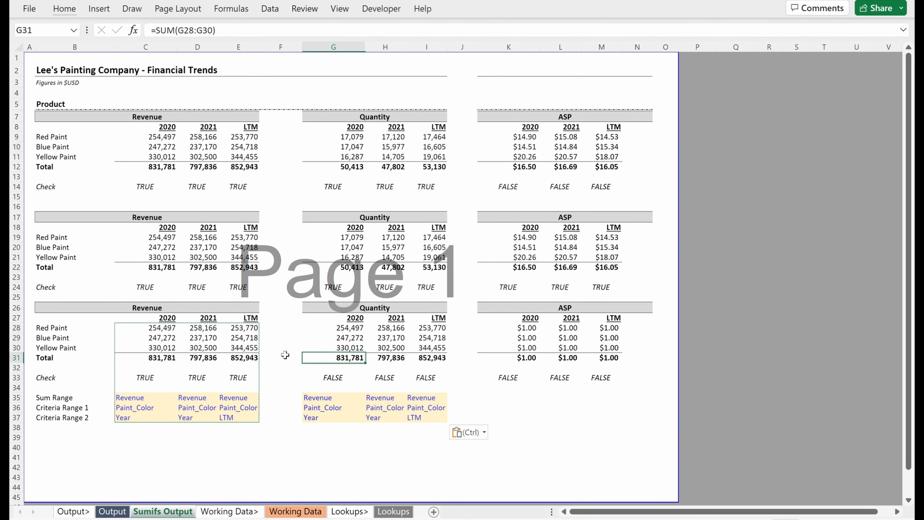
click(333, 397)
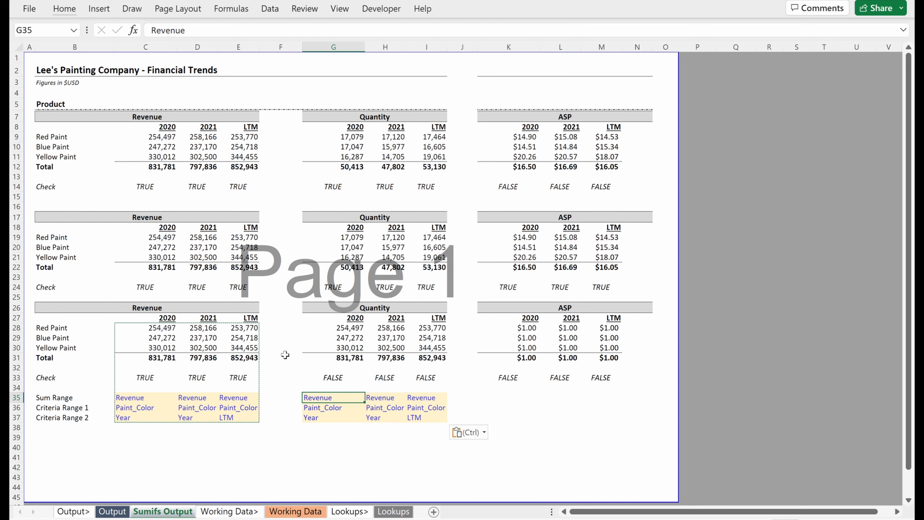
text(Quantity)
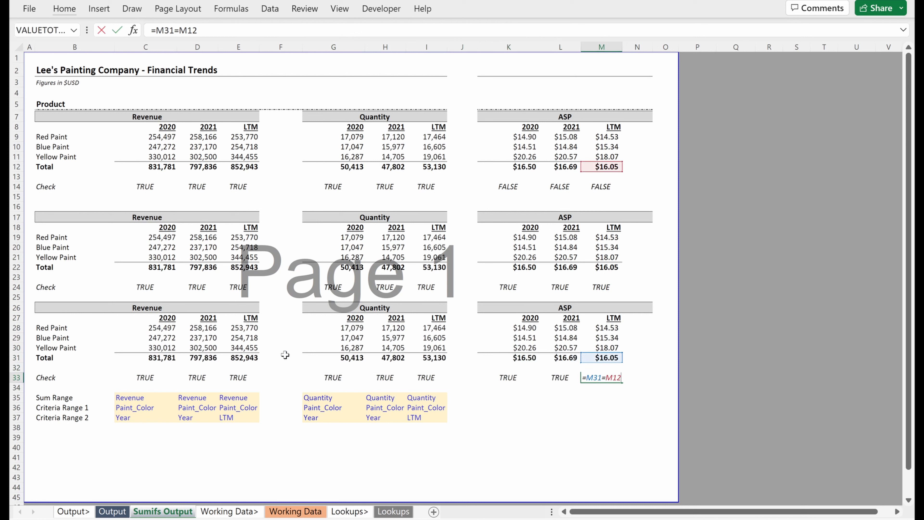
click(333, 378)
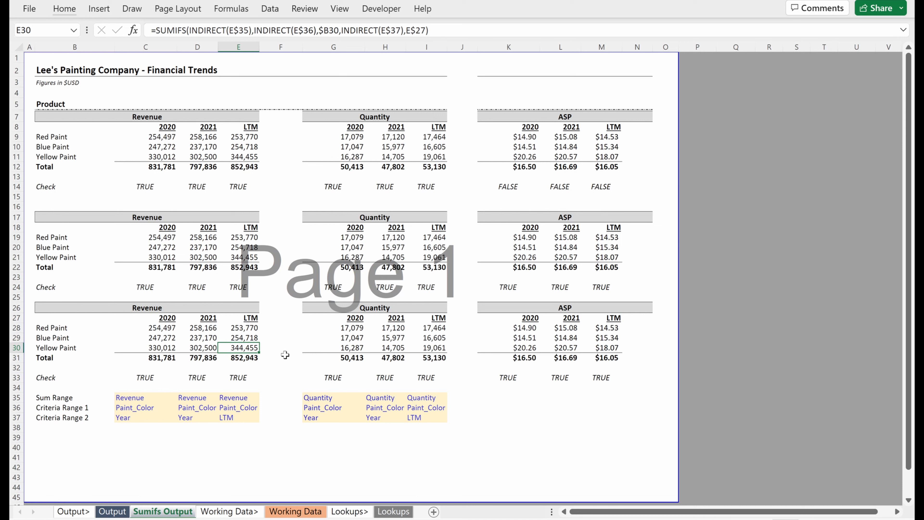
double_click(244, 347)
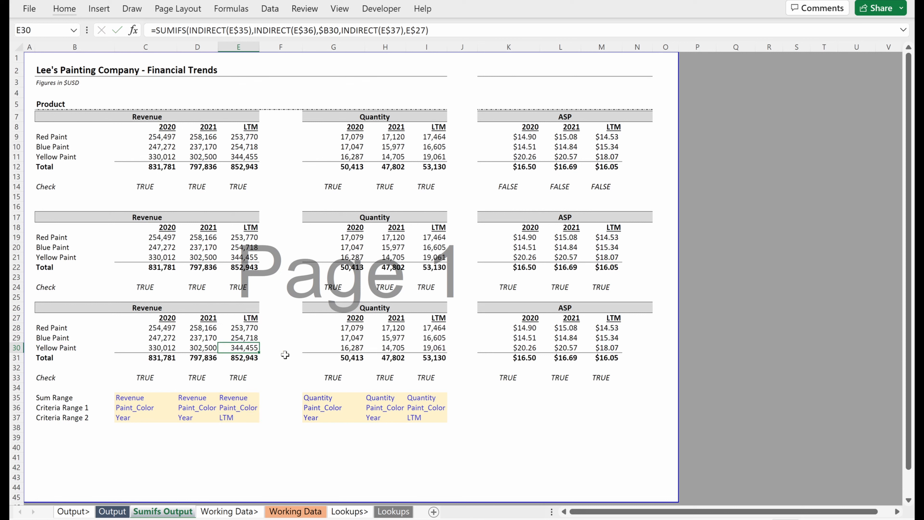
click(239, 398)
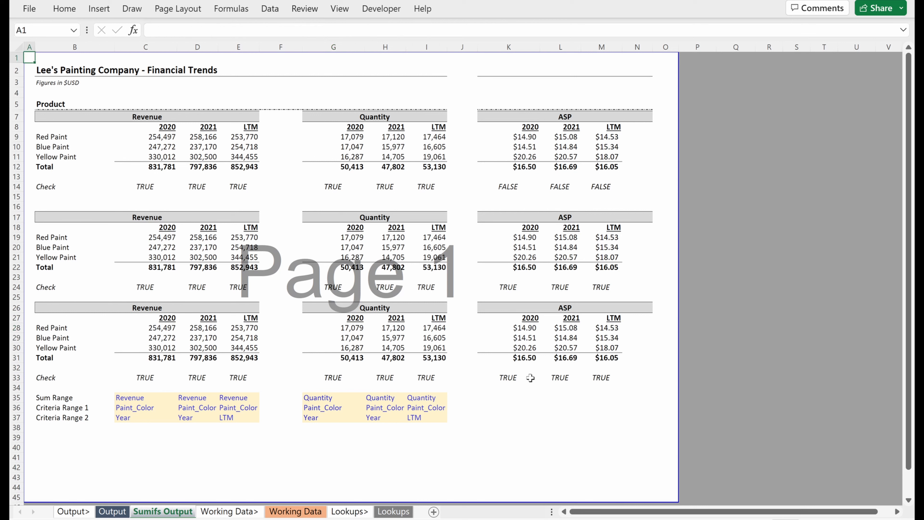
mouse_move(486, 206)
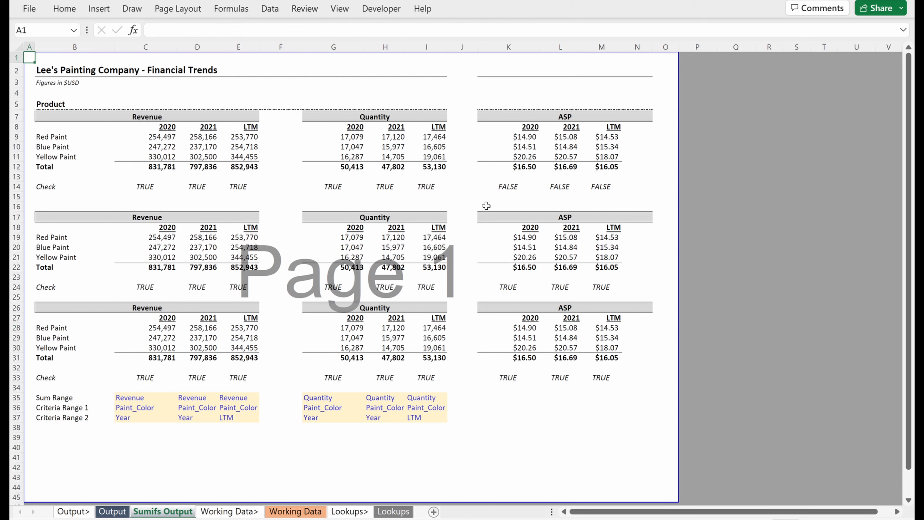
mouse_move(218, 144)
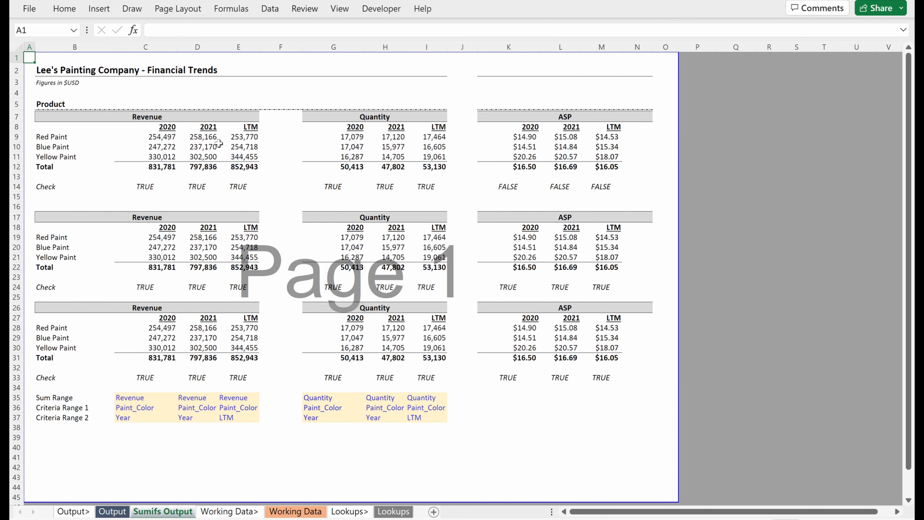
double_click(145, 137)
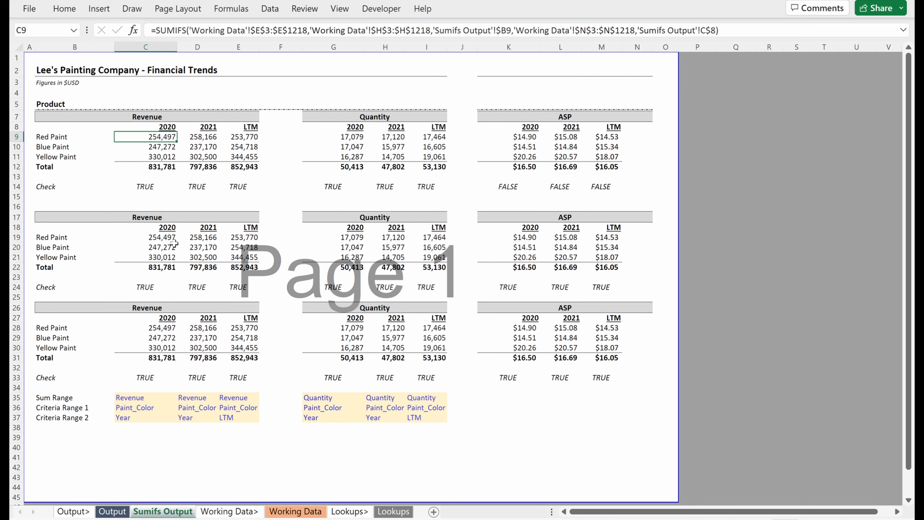
double_click(145, 236)
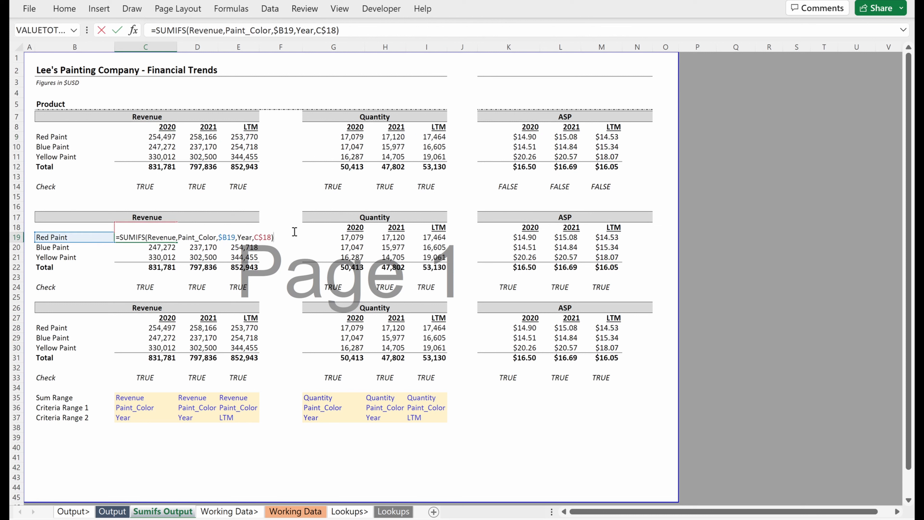
key(Enter)
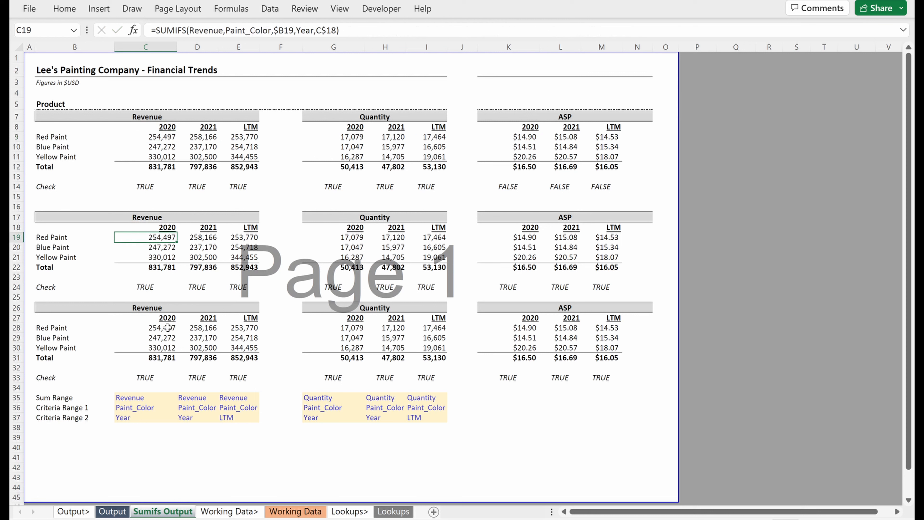